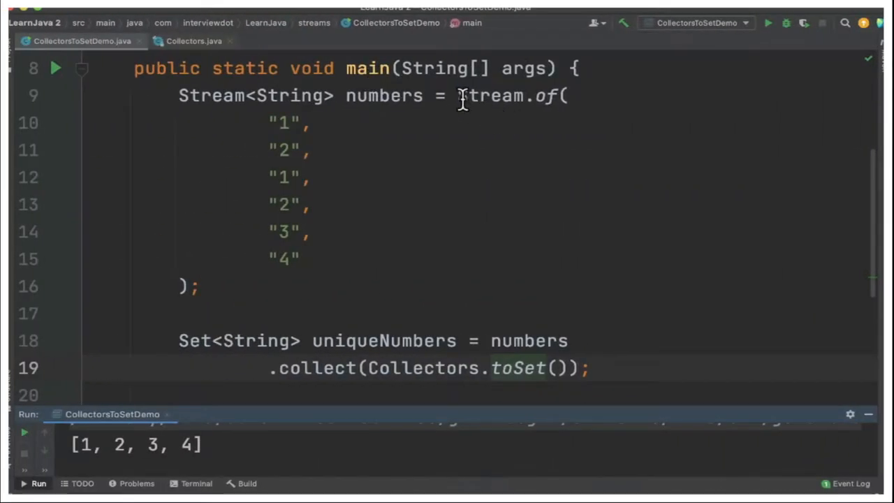
# Step: Select the number-string stream, then jump to the declaration of Collectors.toSet in Collectors.java
pyautogui.moveTo(461, 95); pyautogui.dragTo(310, 232)
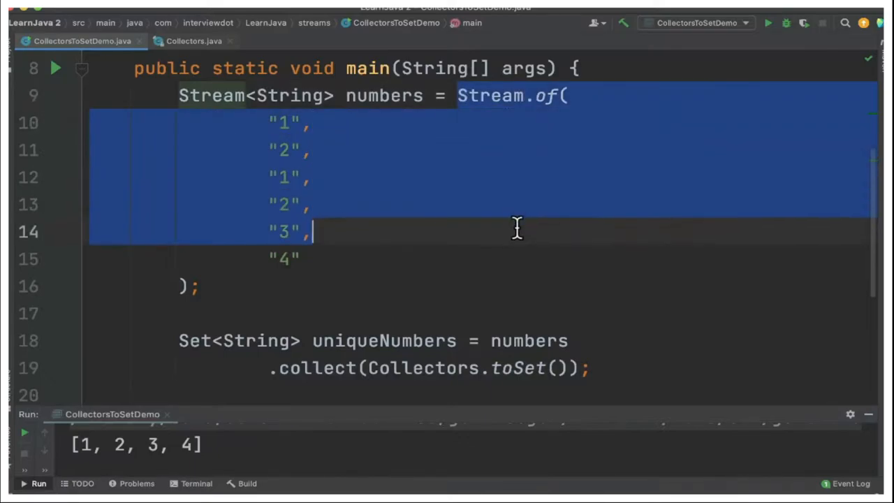
pyautogui.click(282, 175)
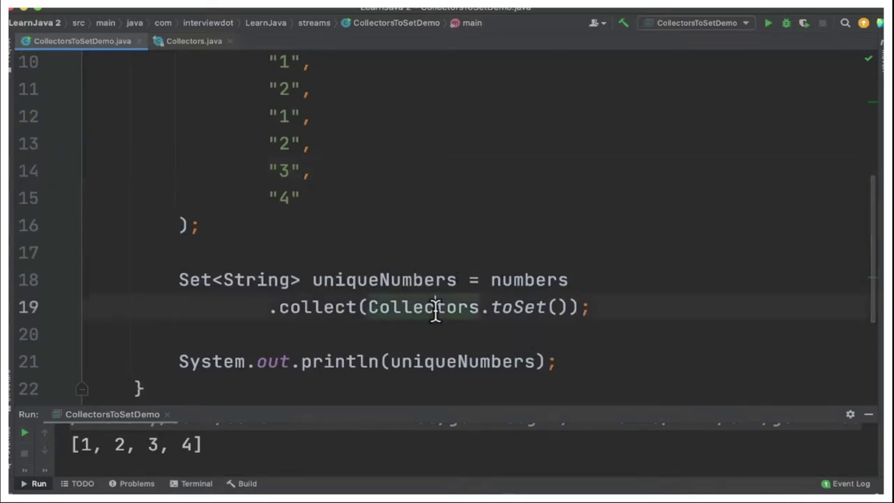
pyautogui.moveTo(527, 311)
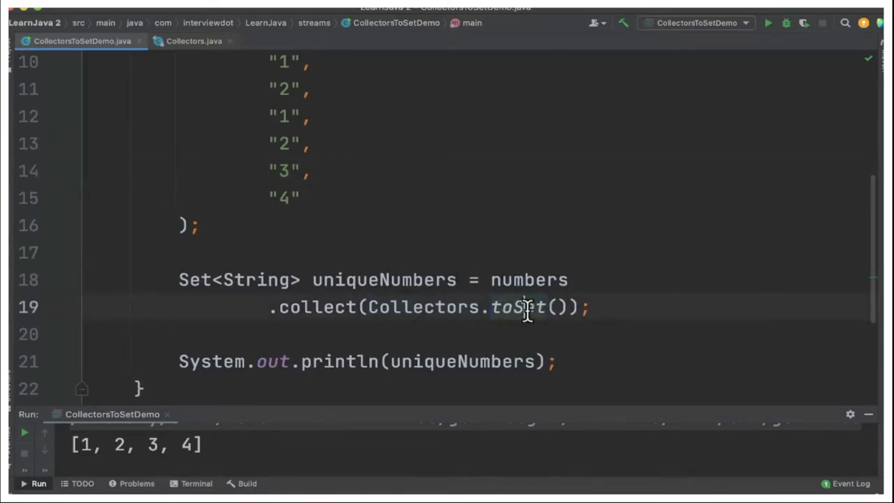
pyautogui.doubleClick(517, 308)
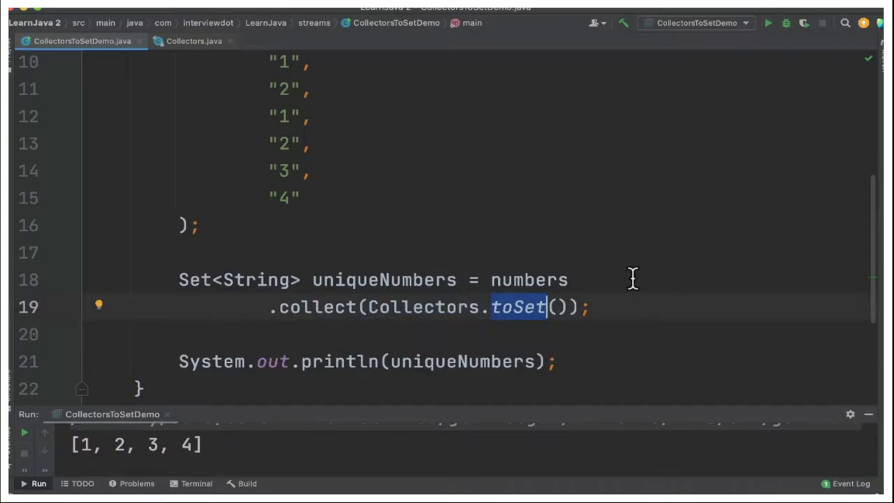
pyautogui.click(516, 308)
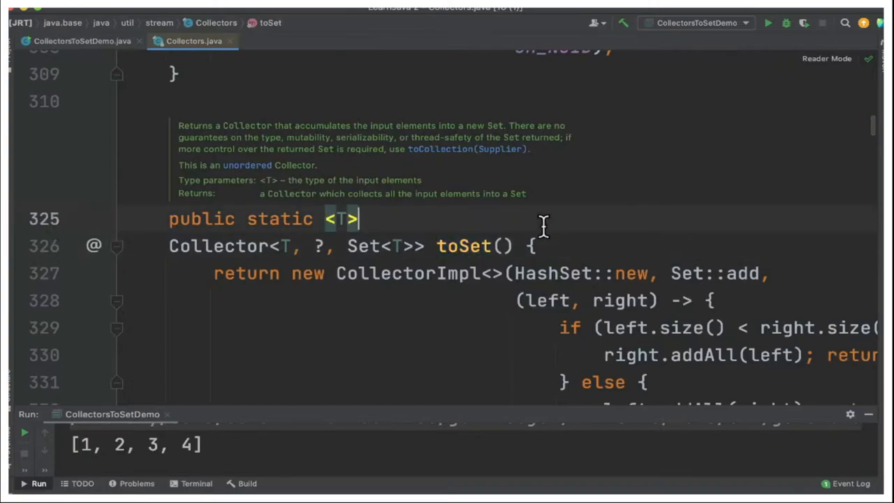
pyautogui.moveTo(257, 183)
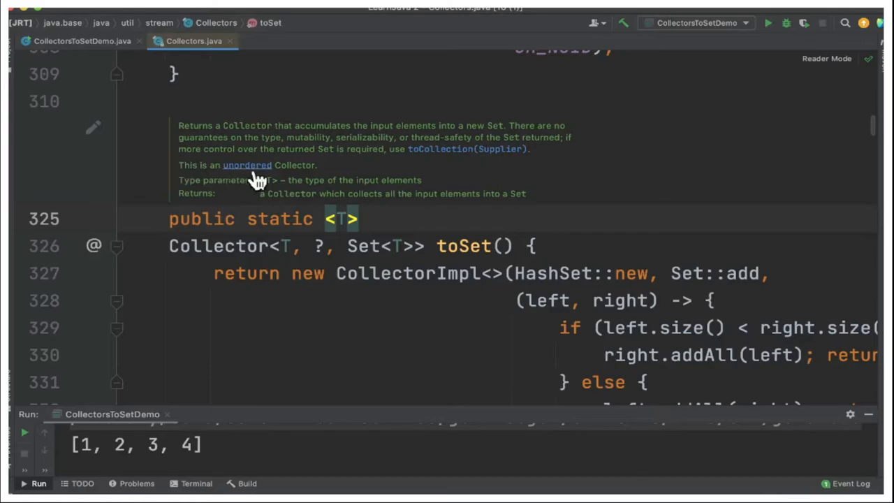
# Step: Scroll through the toSet Javadoc and implementation, then return to CollectorsToSetDemo.java
pyautogui.scroll(-3)
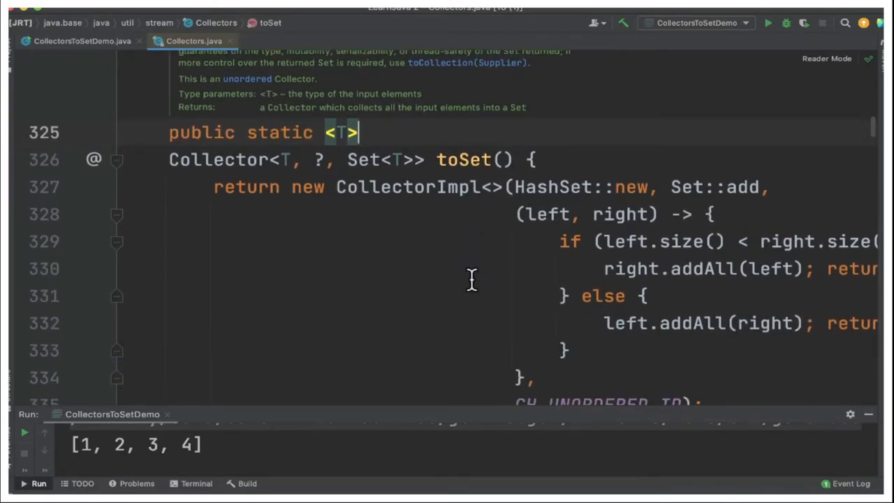
pyautogui.click(81, 41)
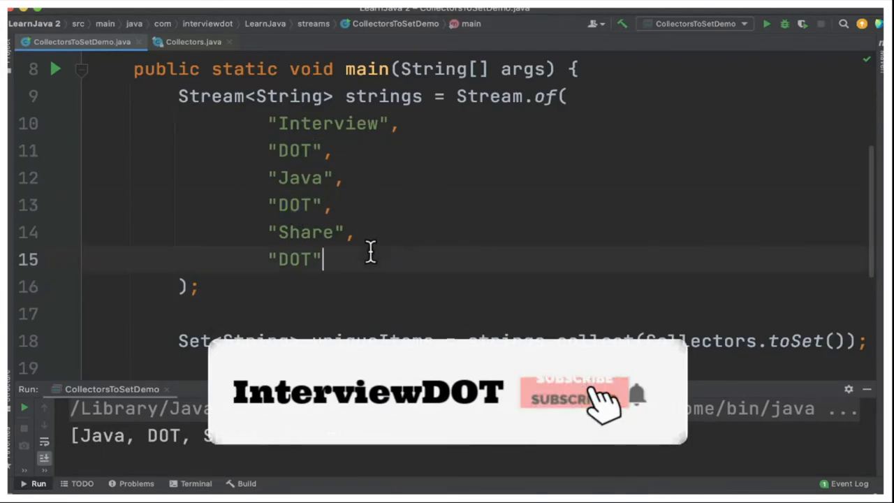
# Step: Collect the word stream into uniqueItems with Collectors.toSet() and run, printing [Java, DOT, Share, Interview]
pyautogui.click(570, 391)
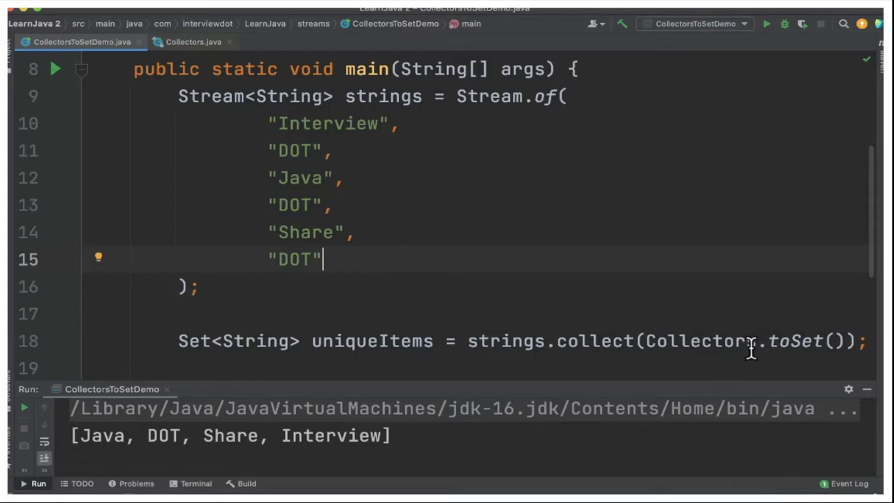
pyautogui.doubleClick(802, 344)
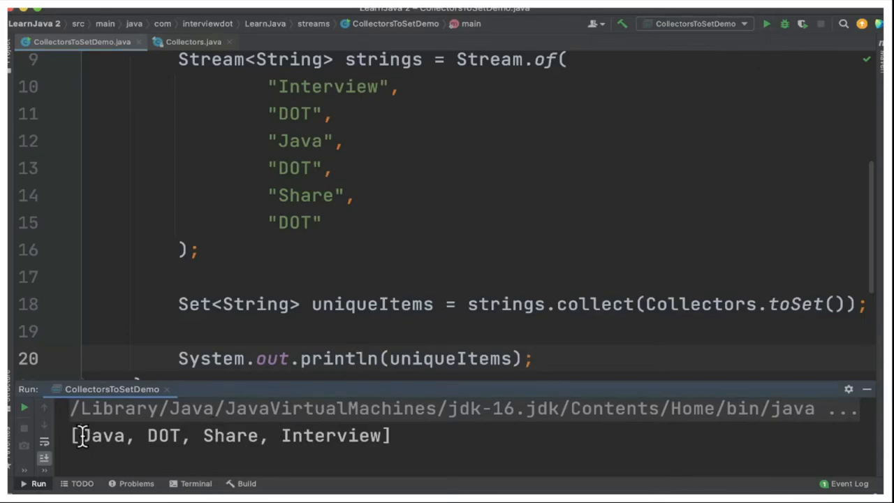
pyautogui.moveTo(82, 436); pyautogui.dragTo(392, 436)
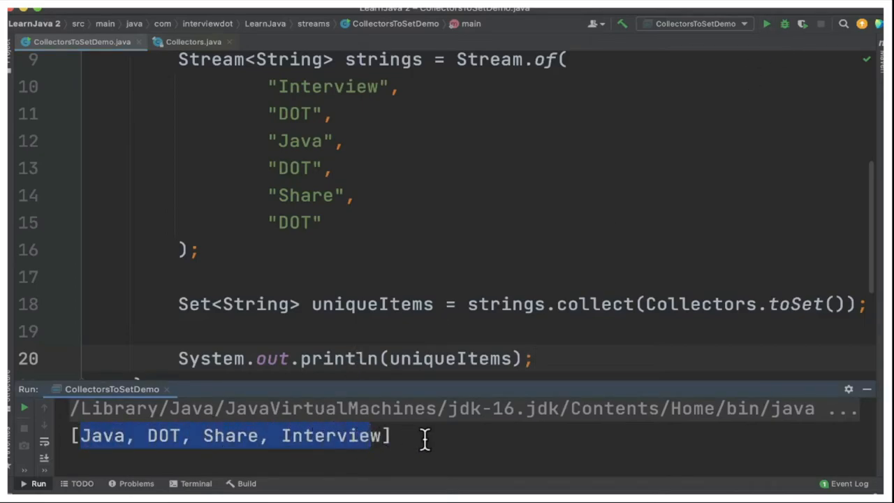
pyautogui.click(402, 218)
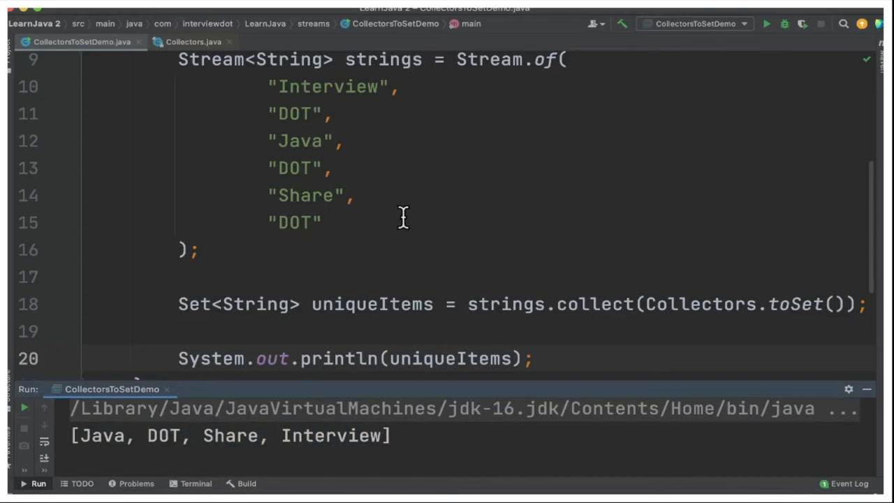
pyautogui.doubleClick(794, 307)
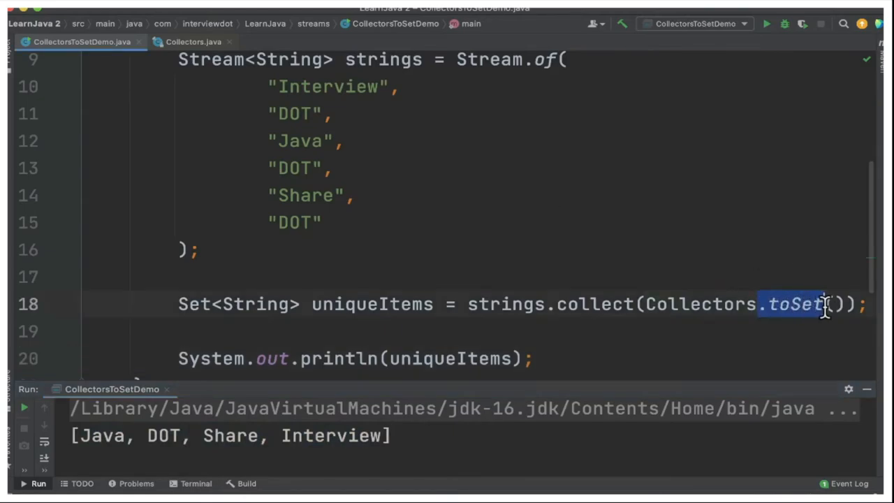
pyautogui.click(690, 263)
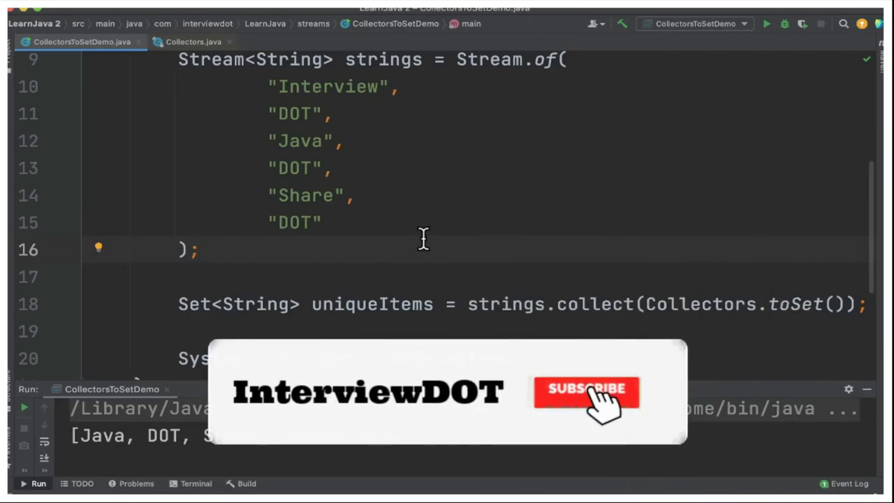
pyautogui.click(587, 392)
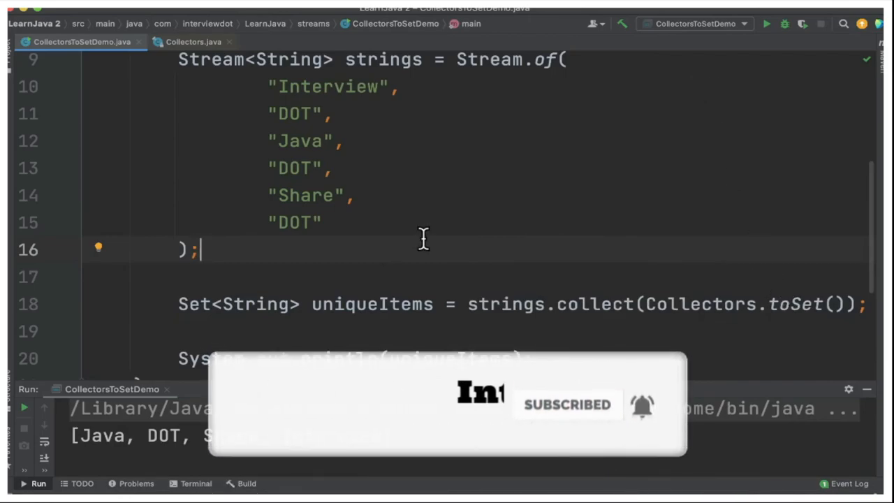